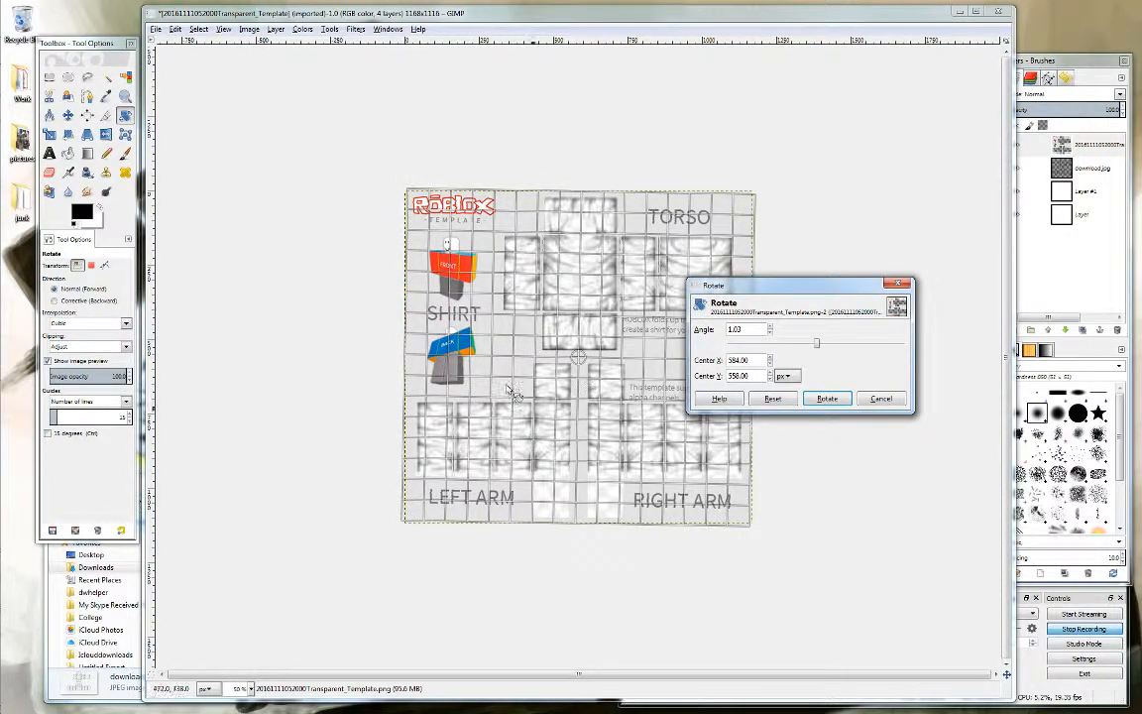
# Step: Rotate the shirt template layer about 90° so the torso section sits sideways
pyautogui.moveTo(817, 341); pyautogui.dragTo(841, 341)
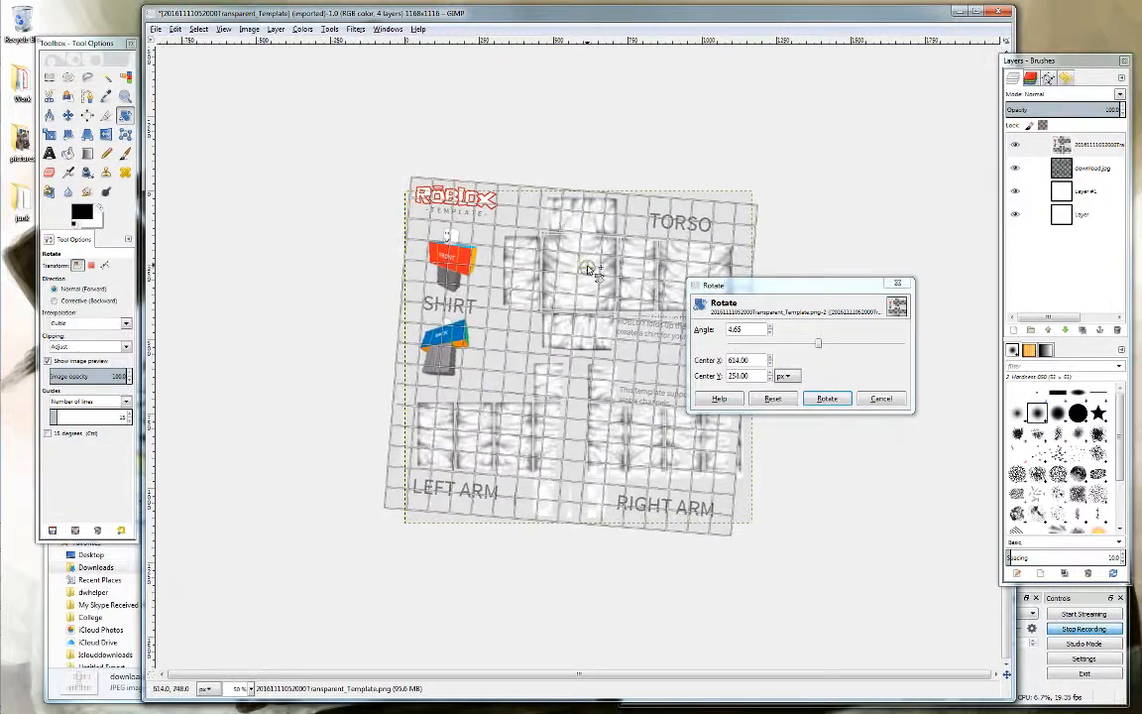
pyautogui.moveTo(817, 341); pyautogui.dragTo(856, 341)
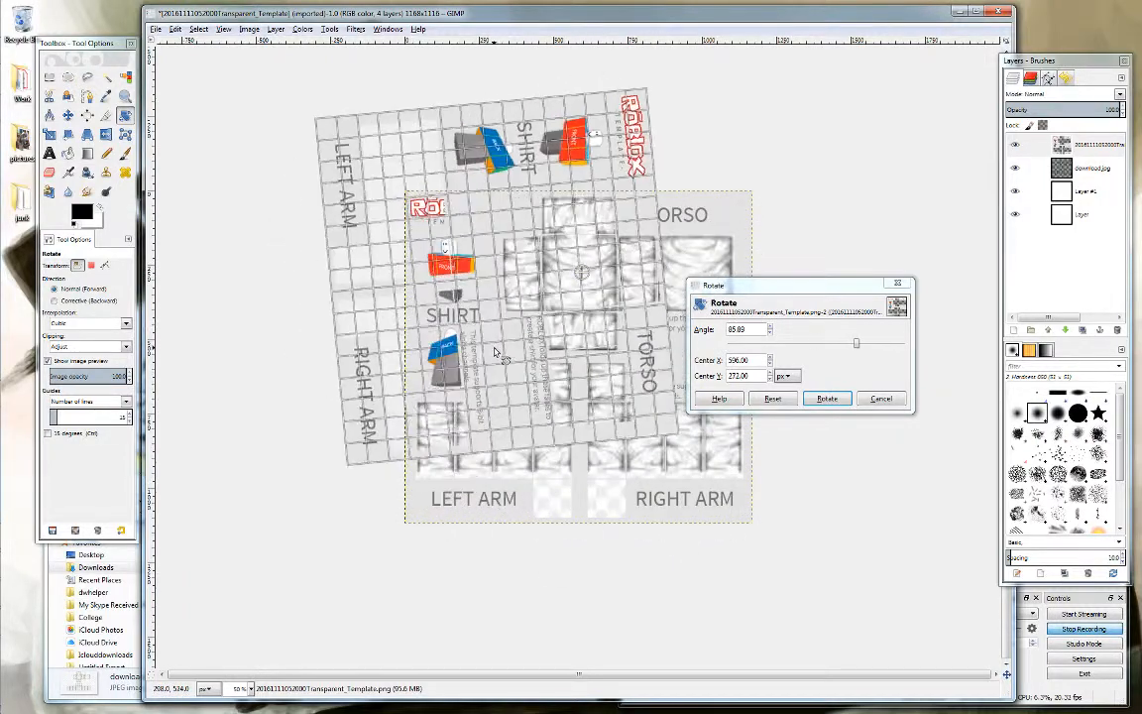
pyautogui.moveTo(856, 342); pyautogui.dragTo(860, 342)
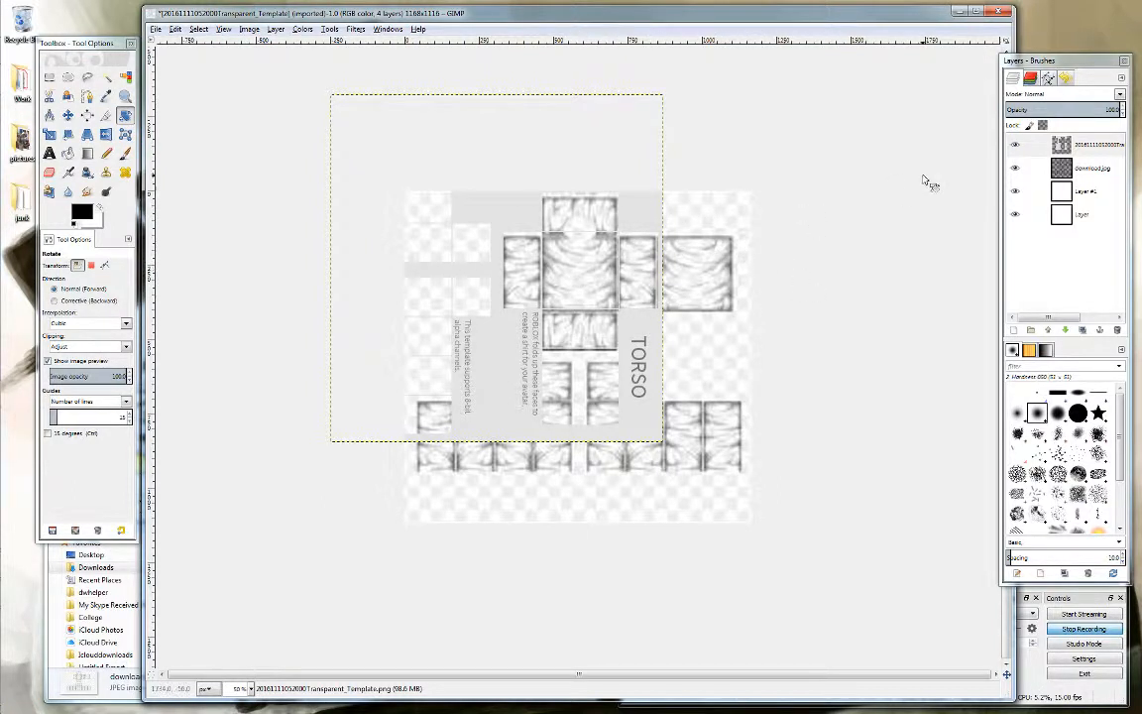
# Step: Rotate the download.jpg texture layer 90° so it lines up with the sideways template
pyautogui.click(67, 119)
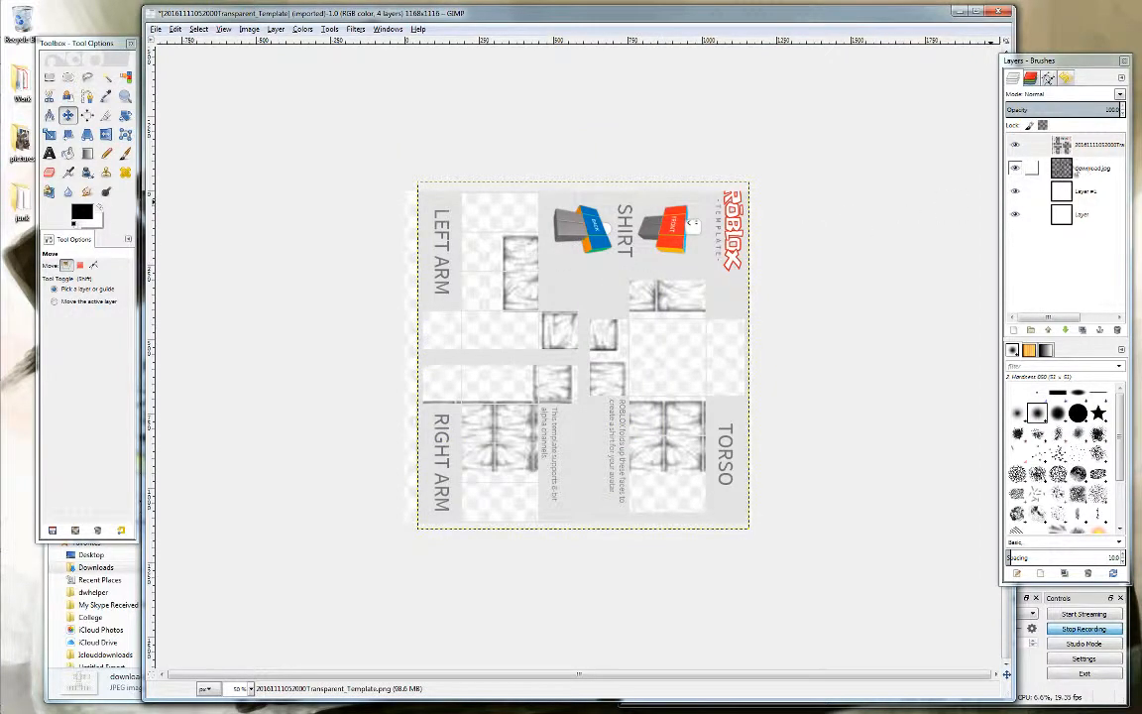
pyautogui.click(1080, 166)
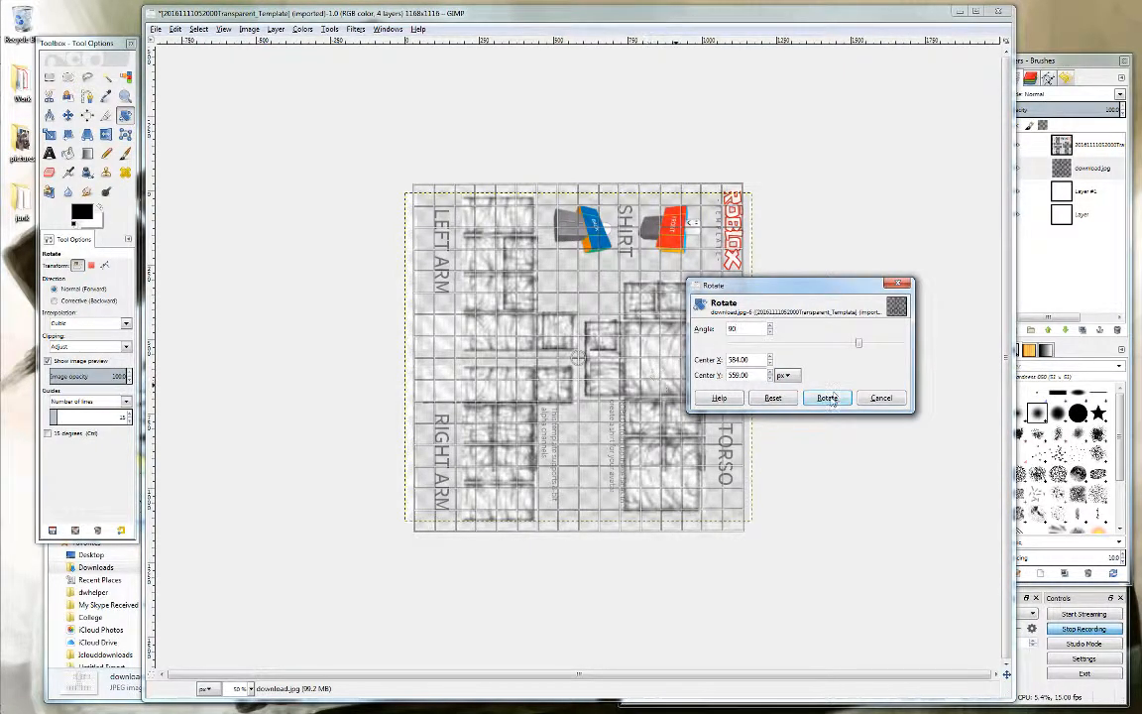
pyautogui.click(829, 396)
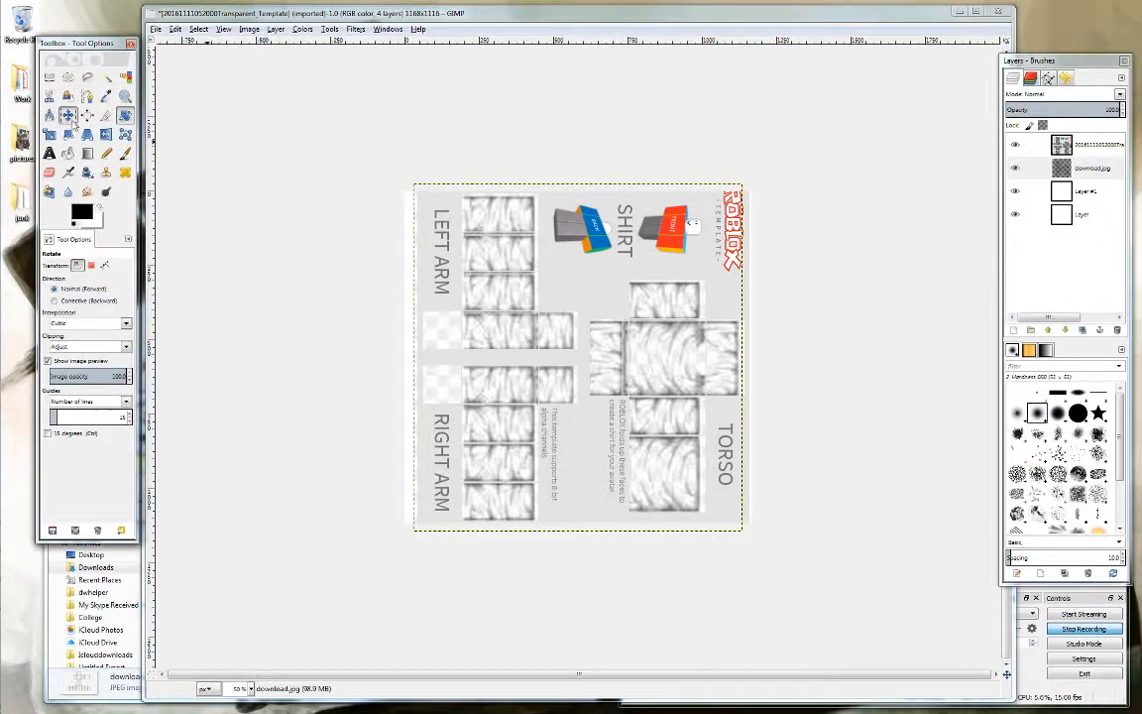
pyautogui.click(64, 115)
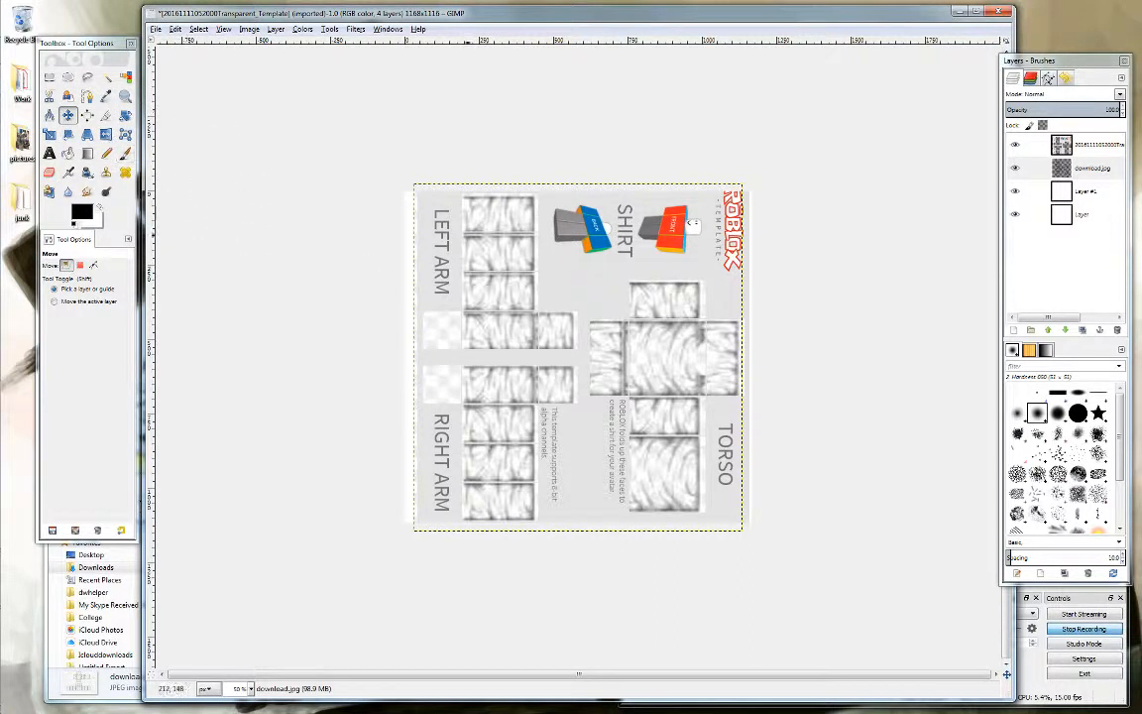
pyautogui.moveTo(67, 134)
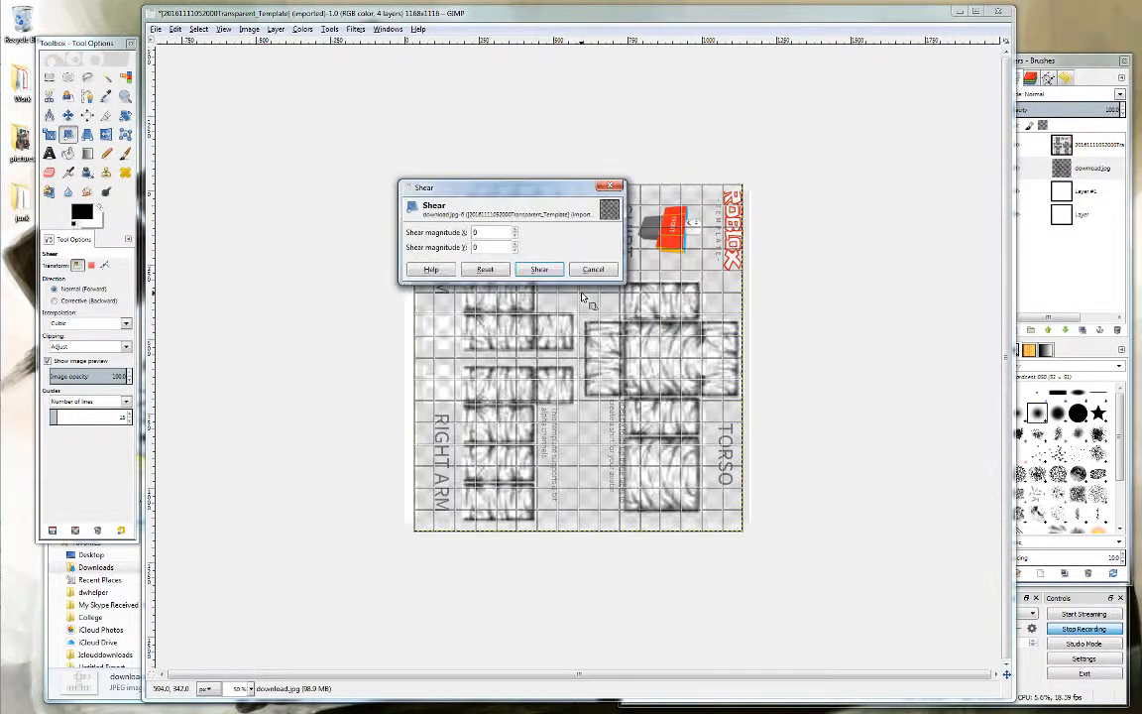
# Step: Shear the rotated template with horizontal magnitude 0 and vertical magnitude -408
pyautogui.click(595, 269)
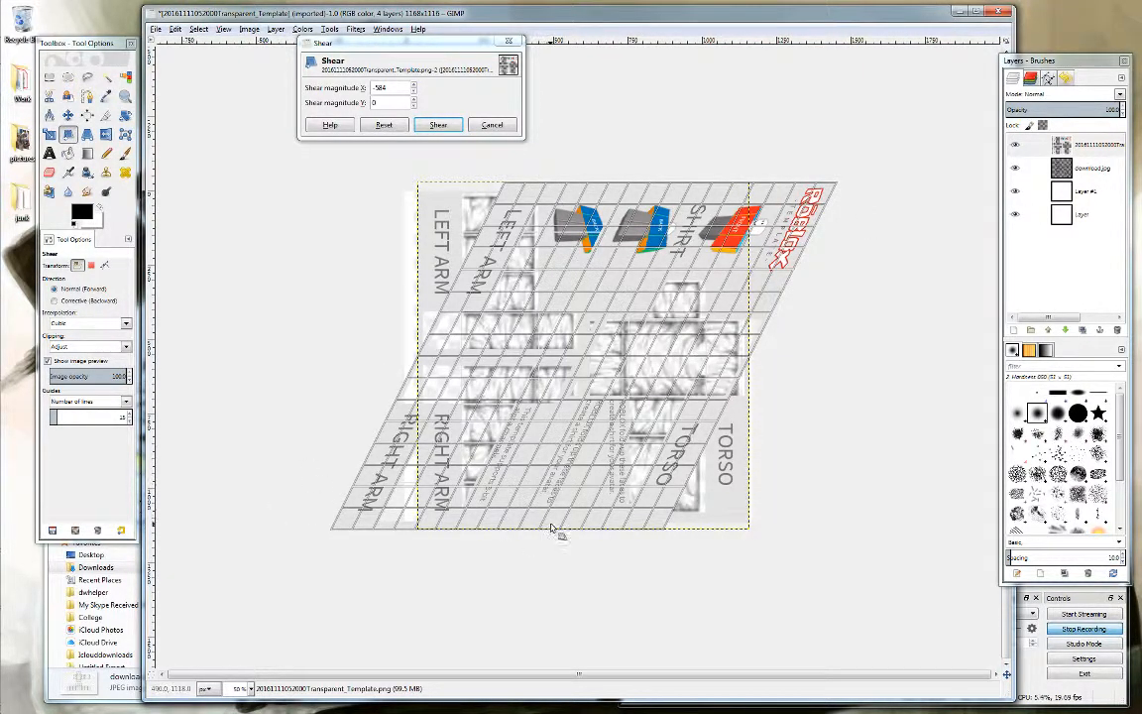
pyautogui.moveTo(460, 400)
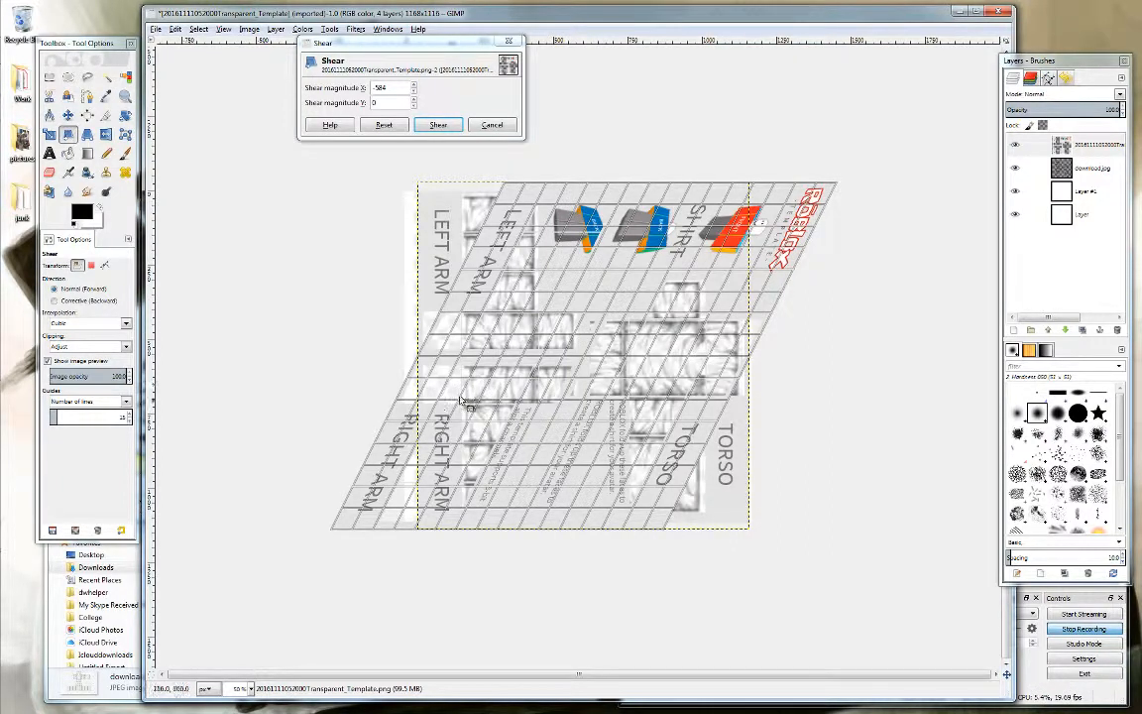
pyautogui.moveTo(763, 347)
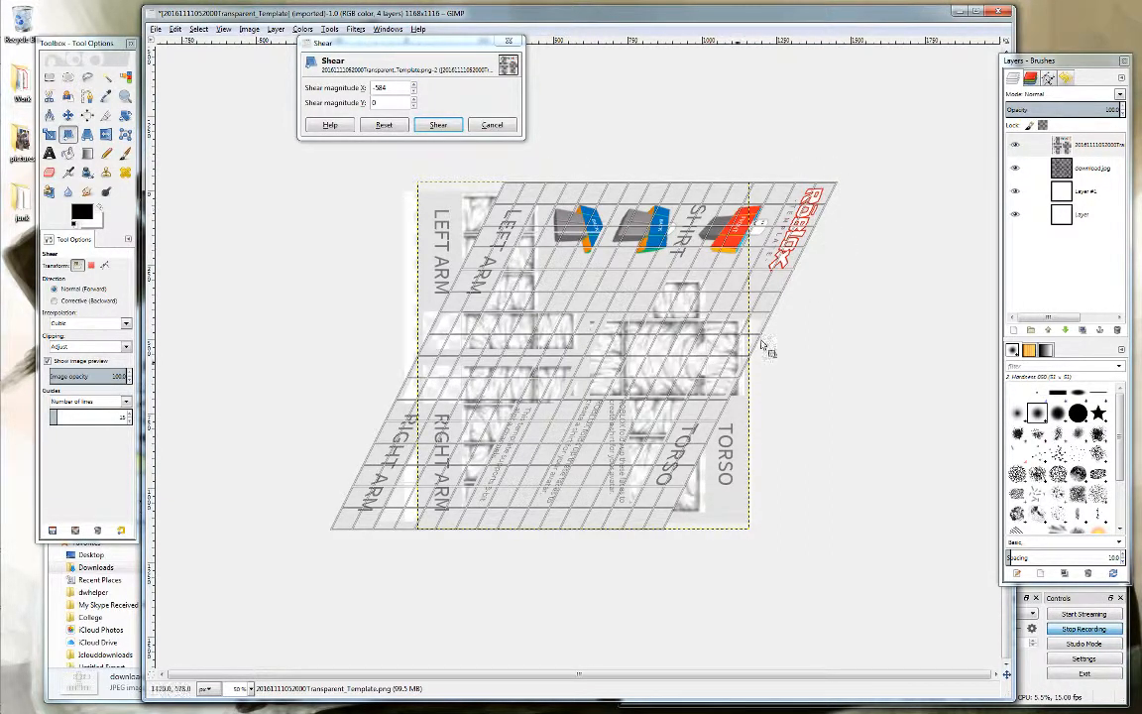
pyautogui.moveTo(821, 226)
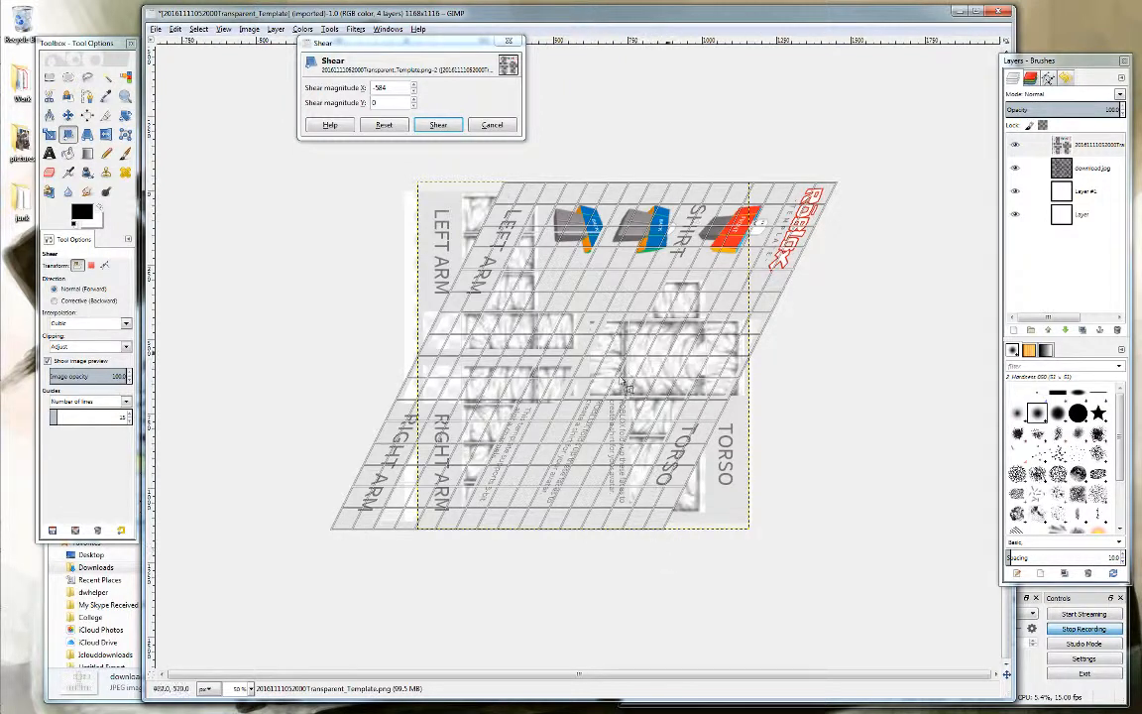
pyautogui.click(436, 125)
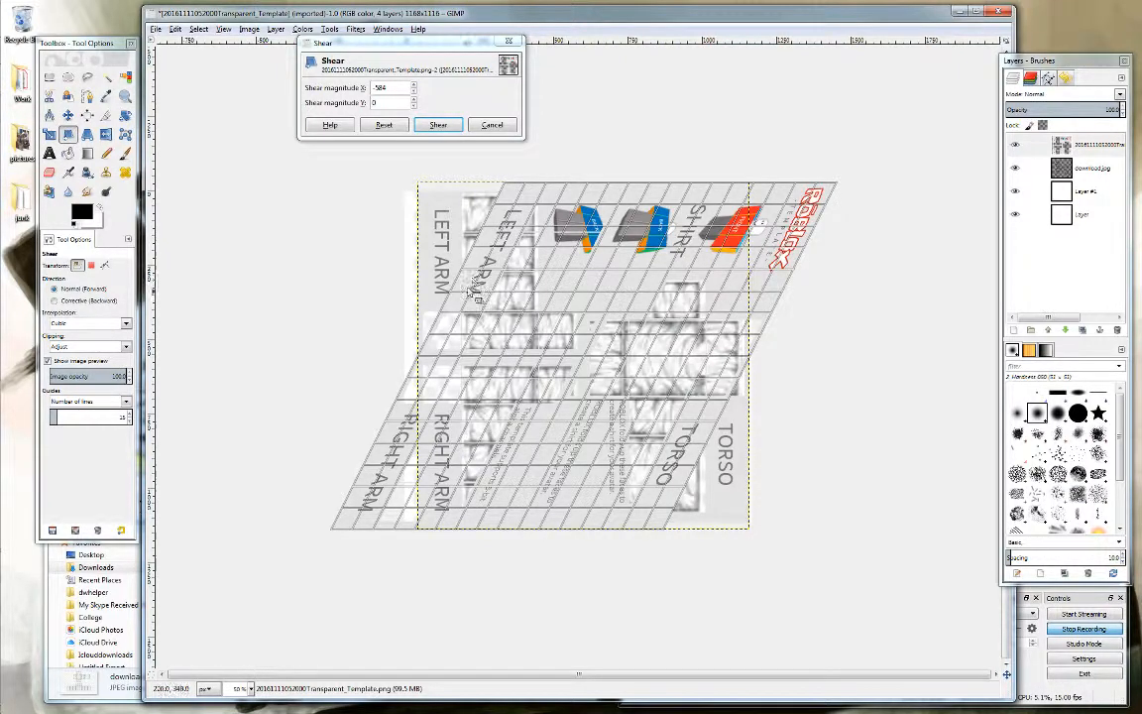
pyautogui.click(436, 125)
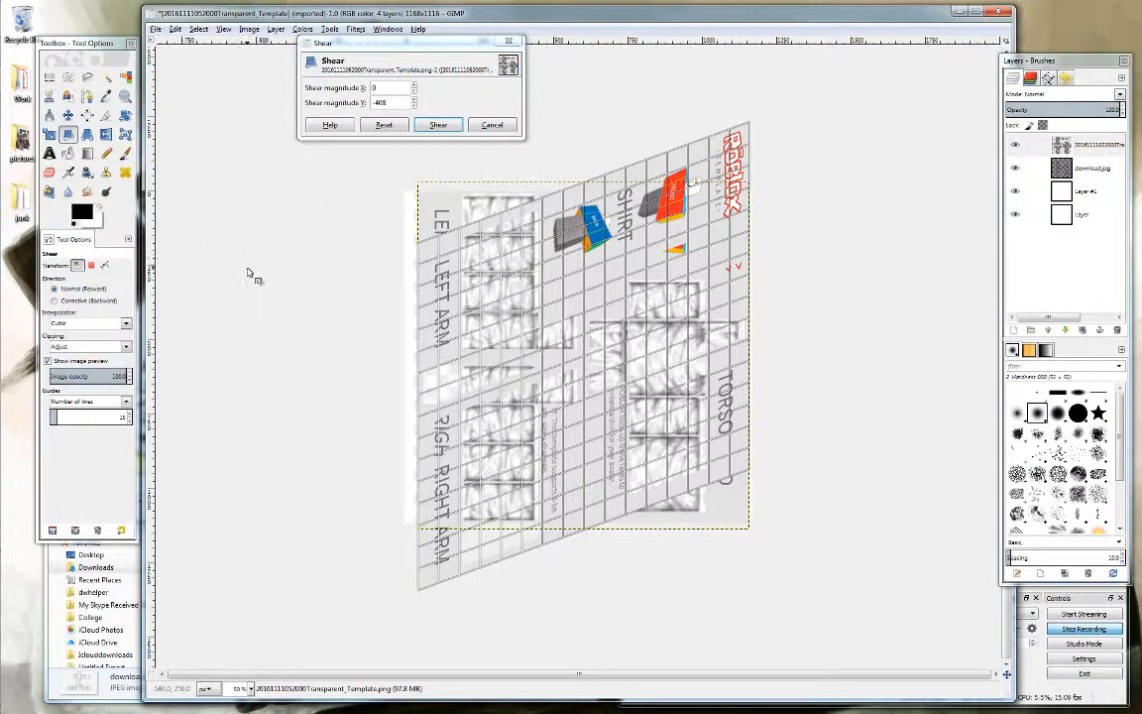
pyautogui.moveTo(282, 293)
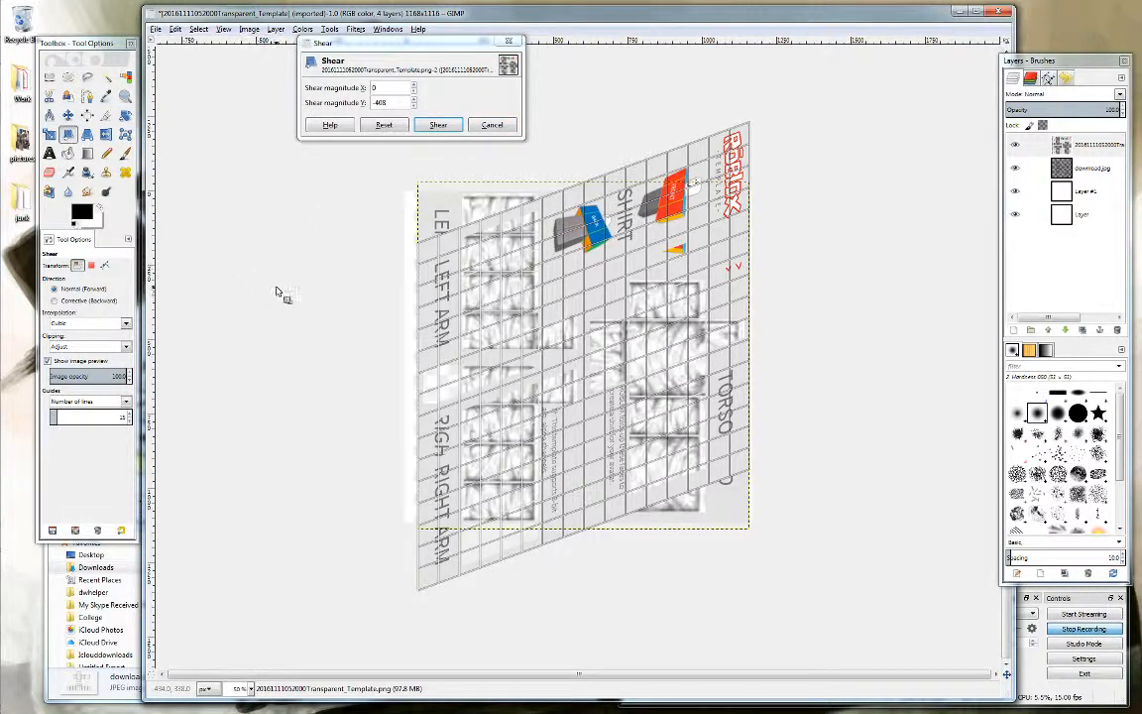
pyautogui.moveTo(347, 269)
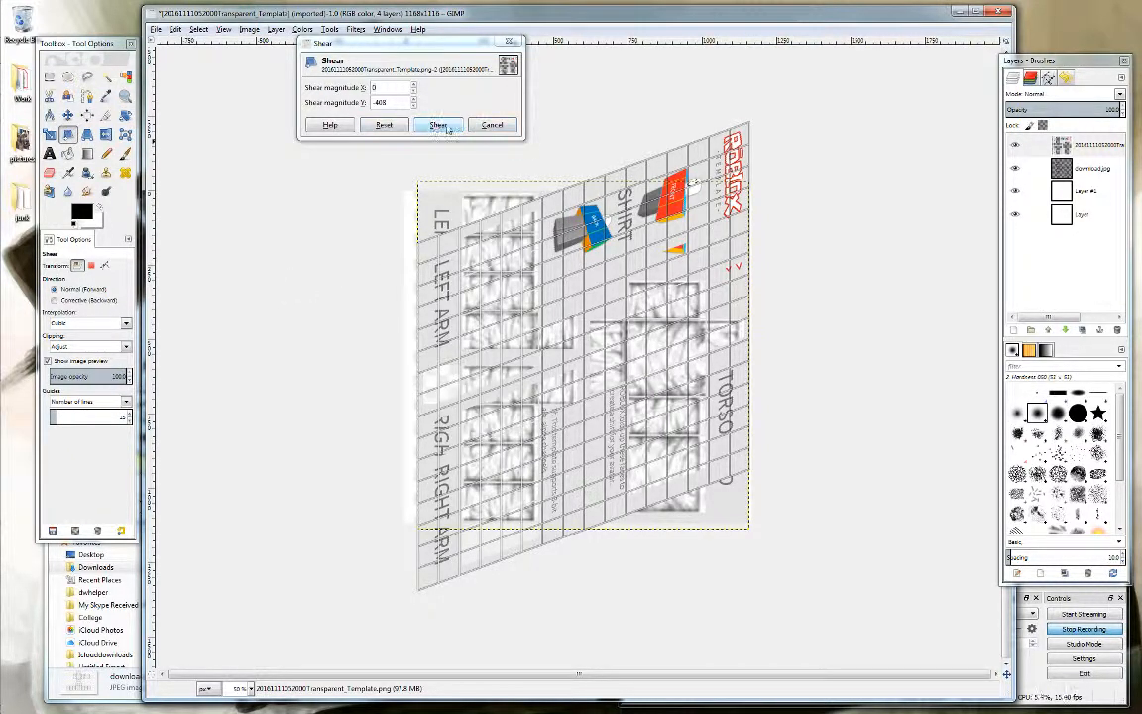
pyautogui.click(438, 125)
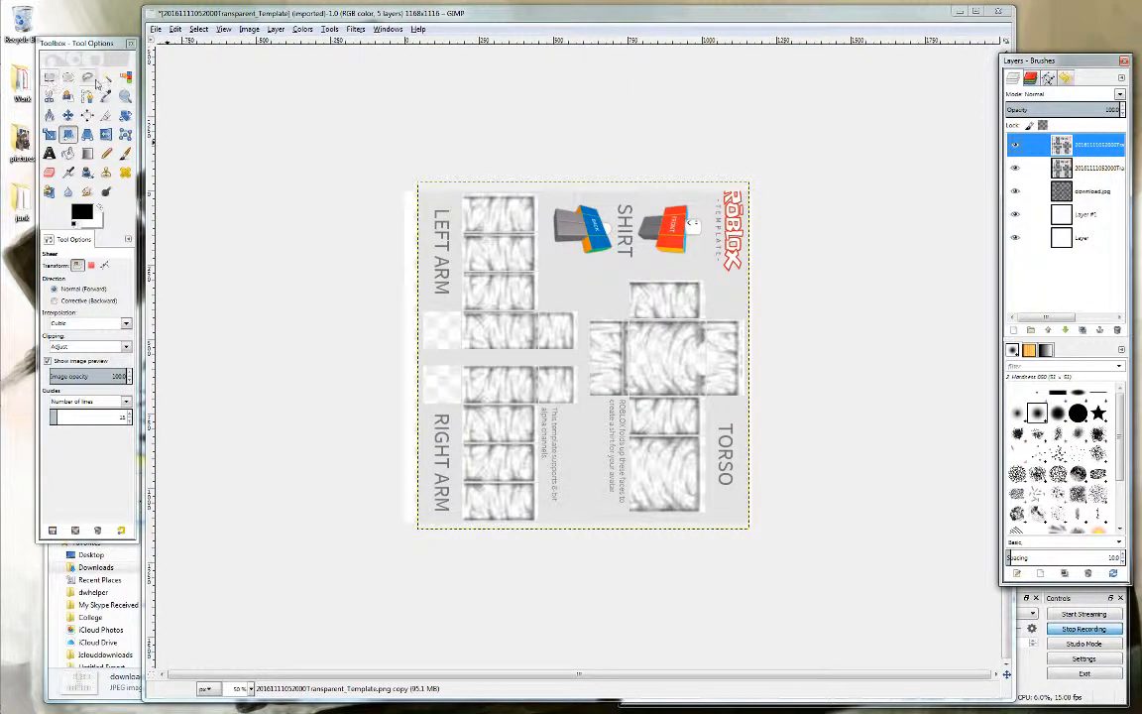
# Step: Rectangle-select one half of the duplicated template, invert the selection and delete the other half
pyautogui.moveTo(386, 138); pyautogui.dragTo(587, 585)
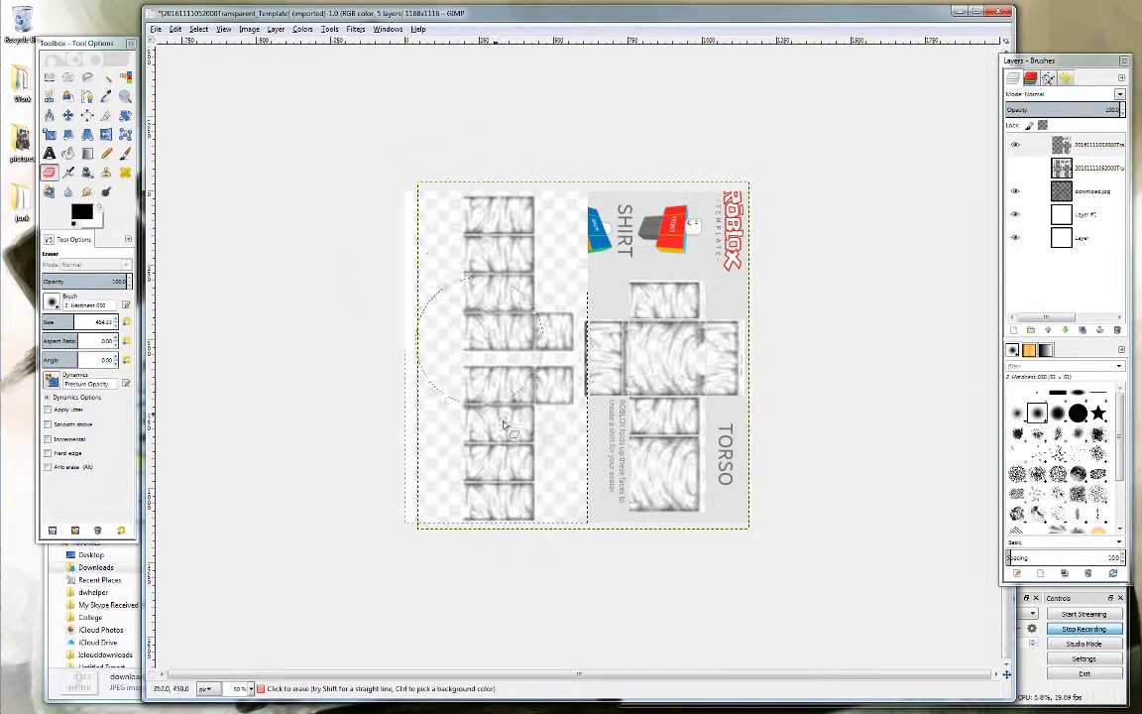
pyautogui.click(202, 30)
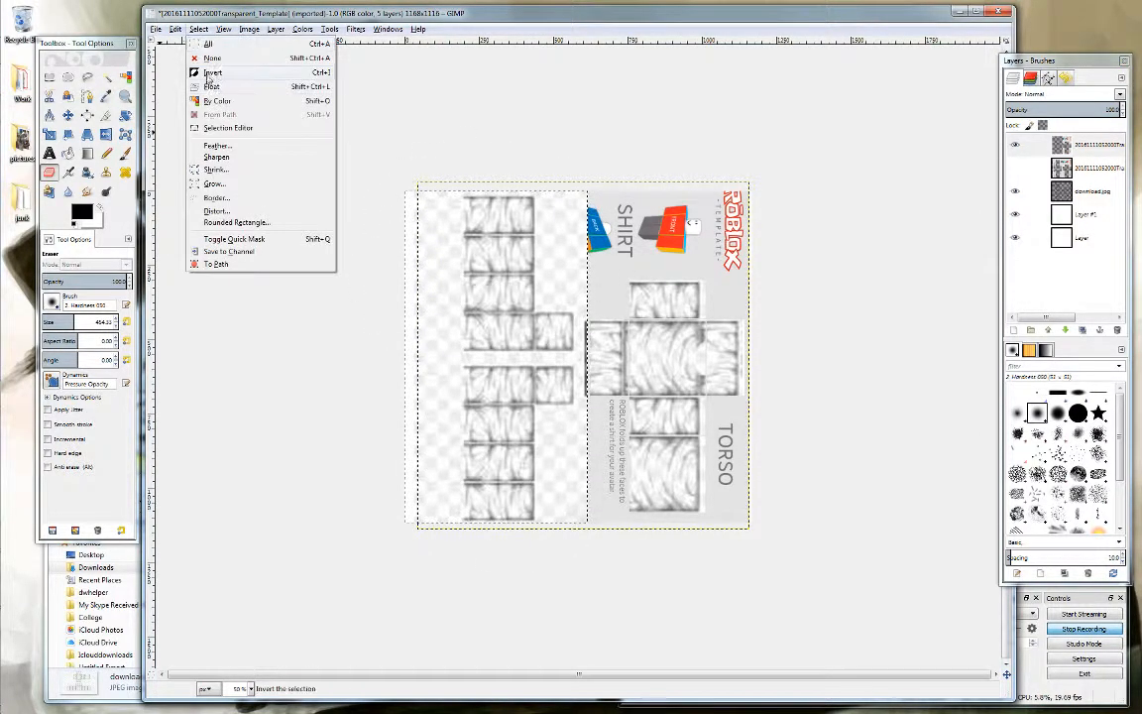
pyautogui.click(210, 74)
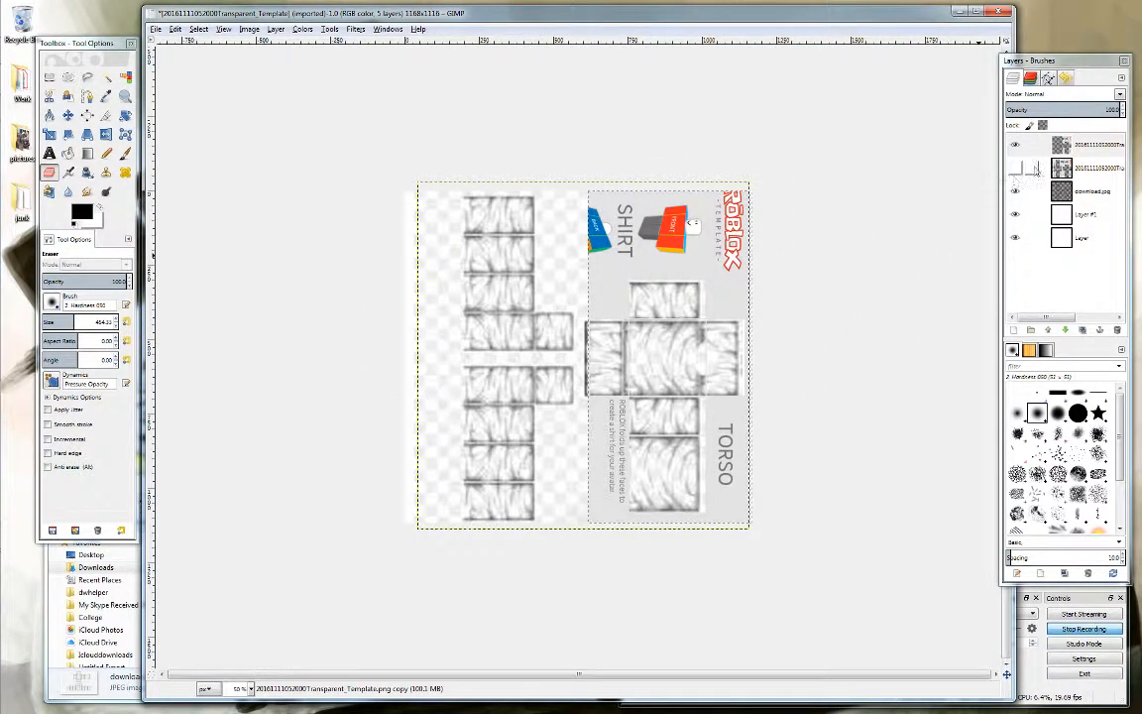
pyautogui.click(1086, 167)
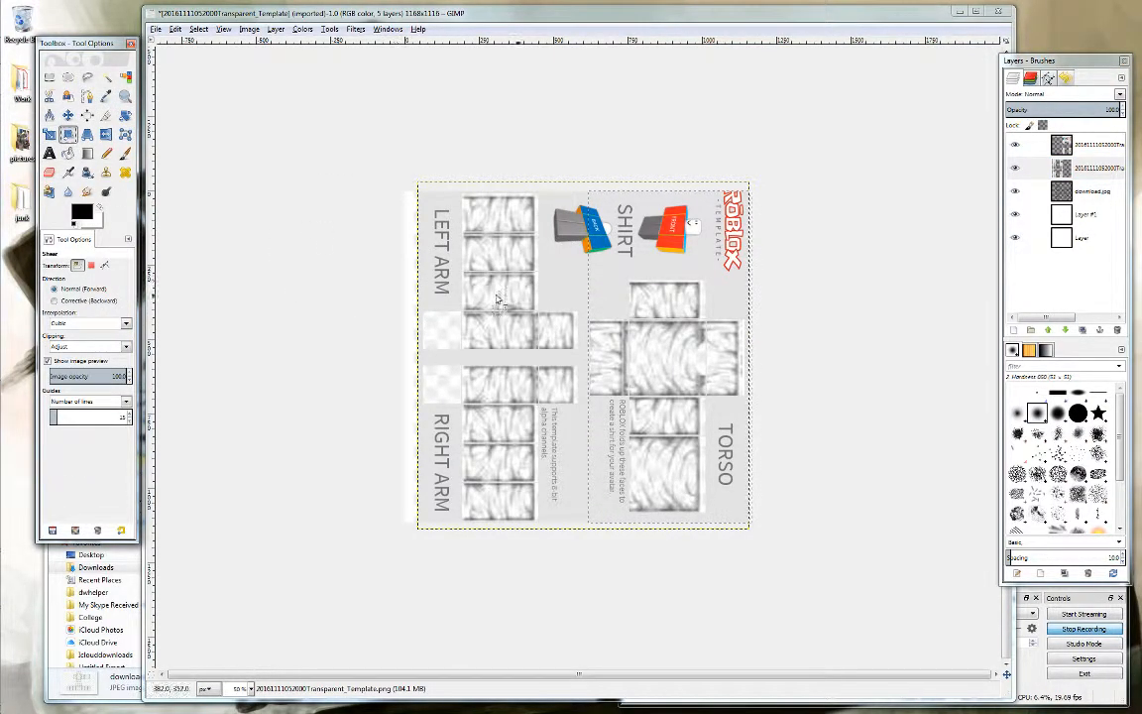
pyautogui.click(202, 30)
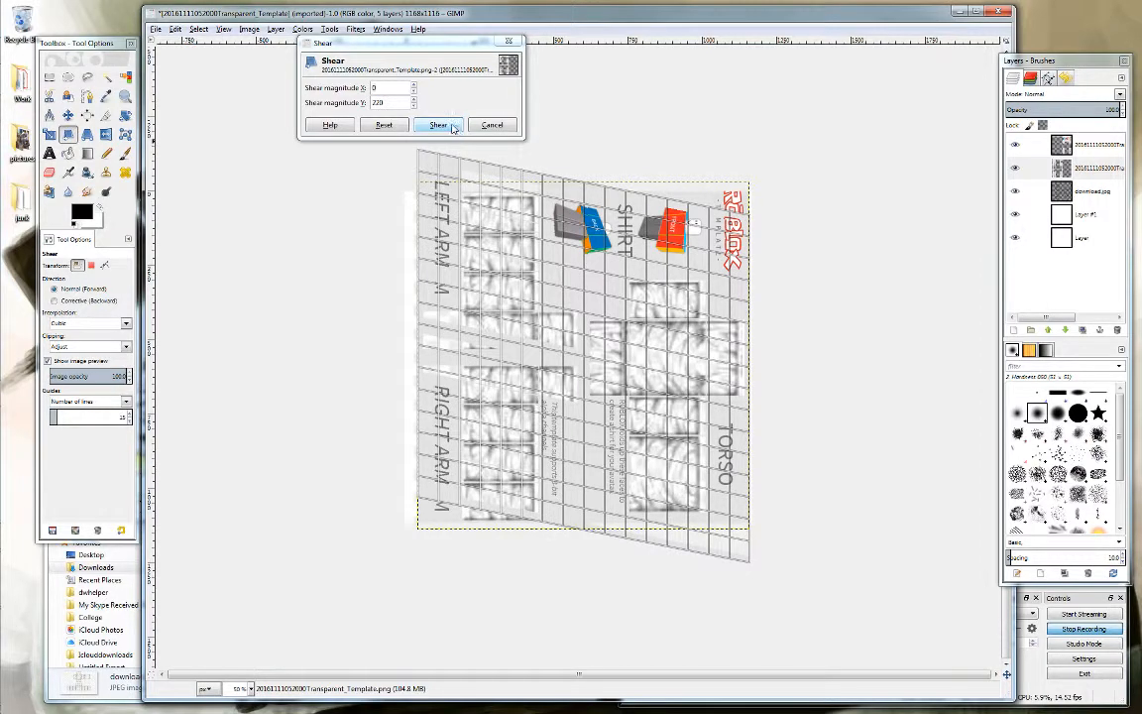
# Step: Shear the remaining half with the opposite-sign vertical magnitude so the halves meet in a point
pyautogui.click(438, 123)
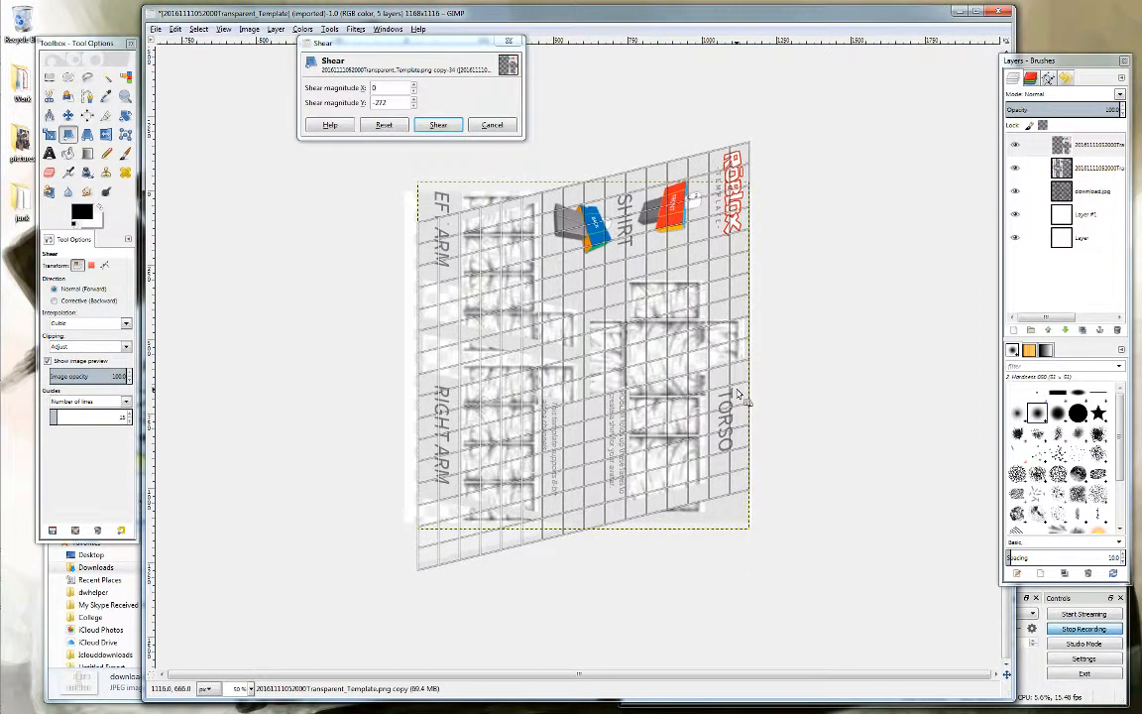
pyautogui.click(438, 123)
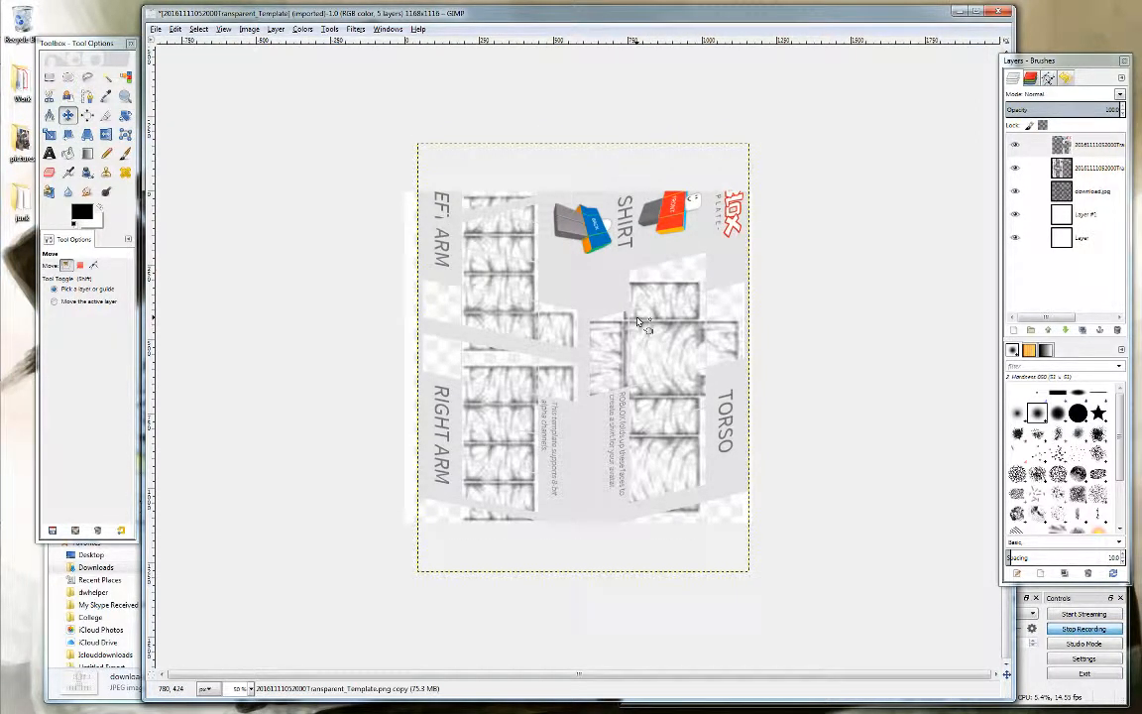
pyautogui.moveTo(591, 281)
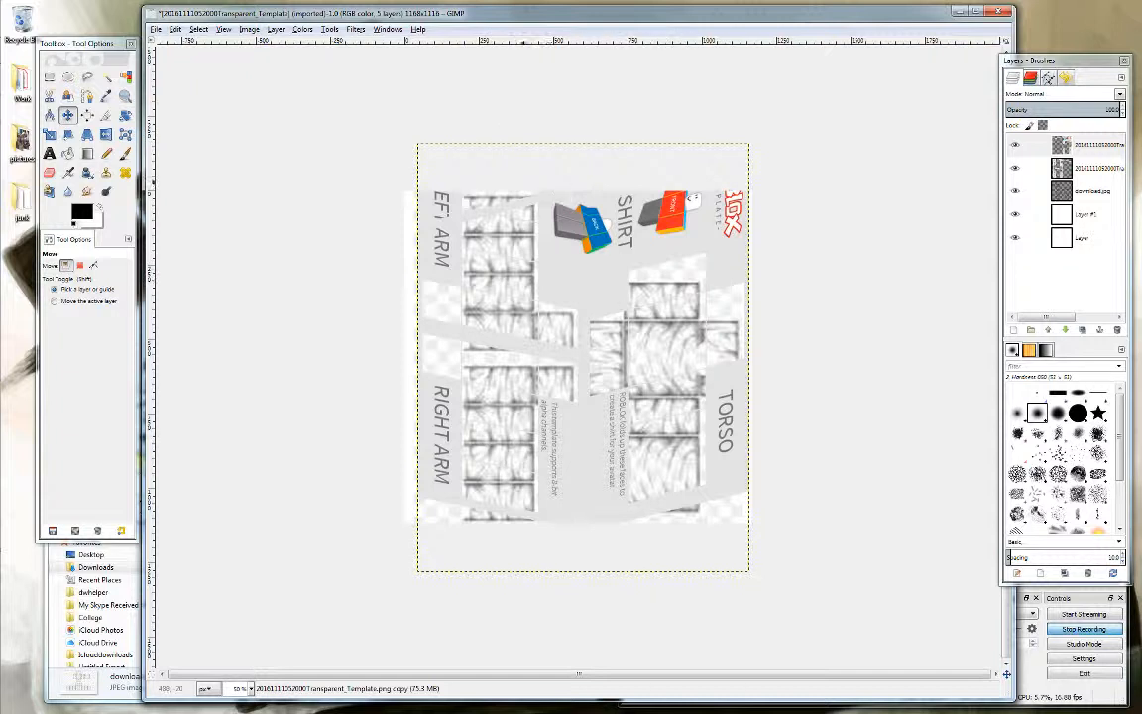
pyautogui.moveTo(434, 327)
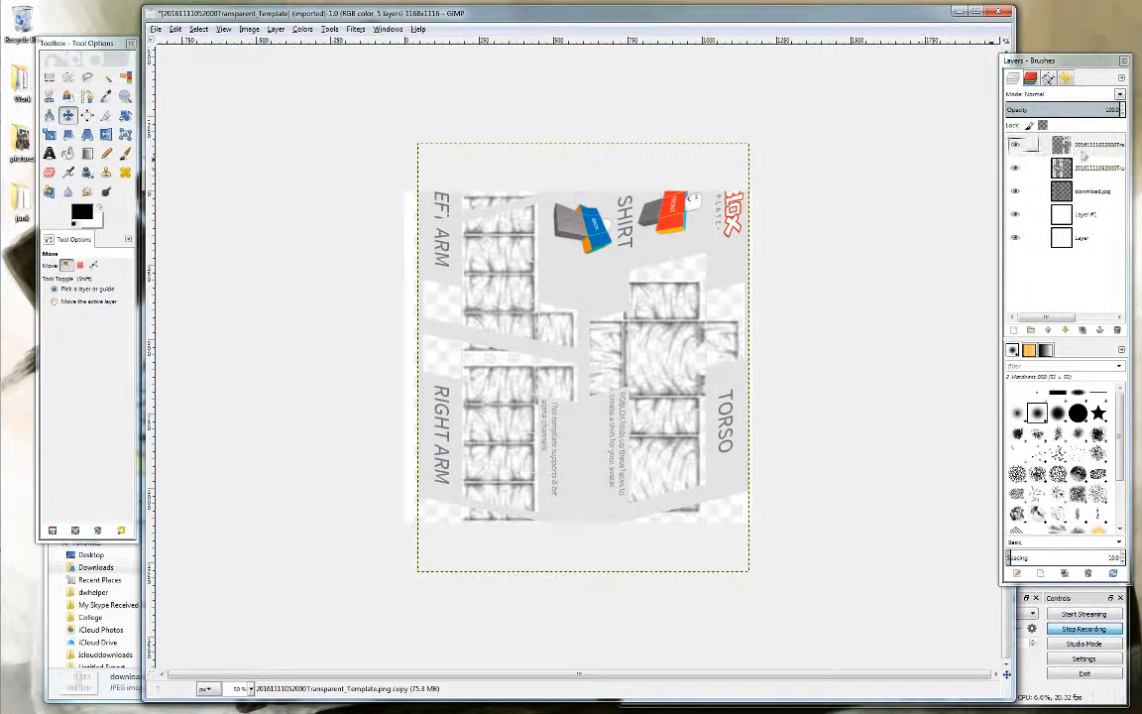
# Step: Merge Down the top sheared half so both halves become one layer
pyautogui.rightClick(1081, 145)
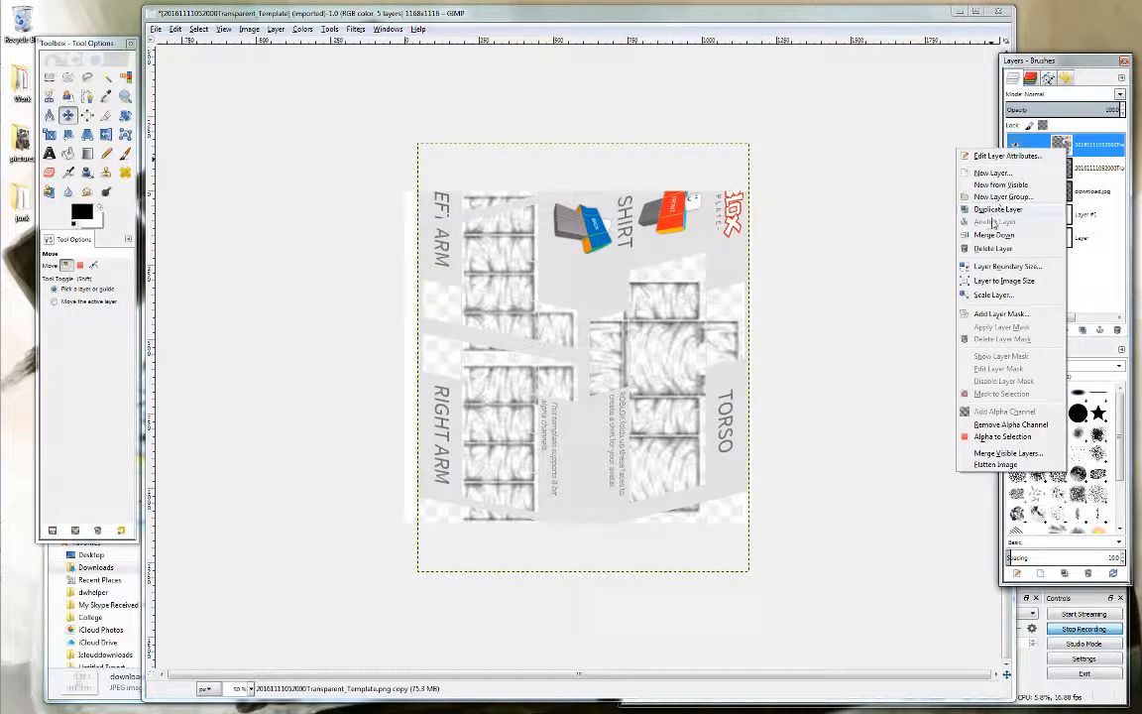
pyautogui.click(991, 249)
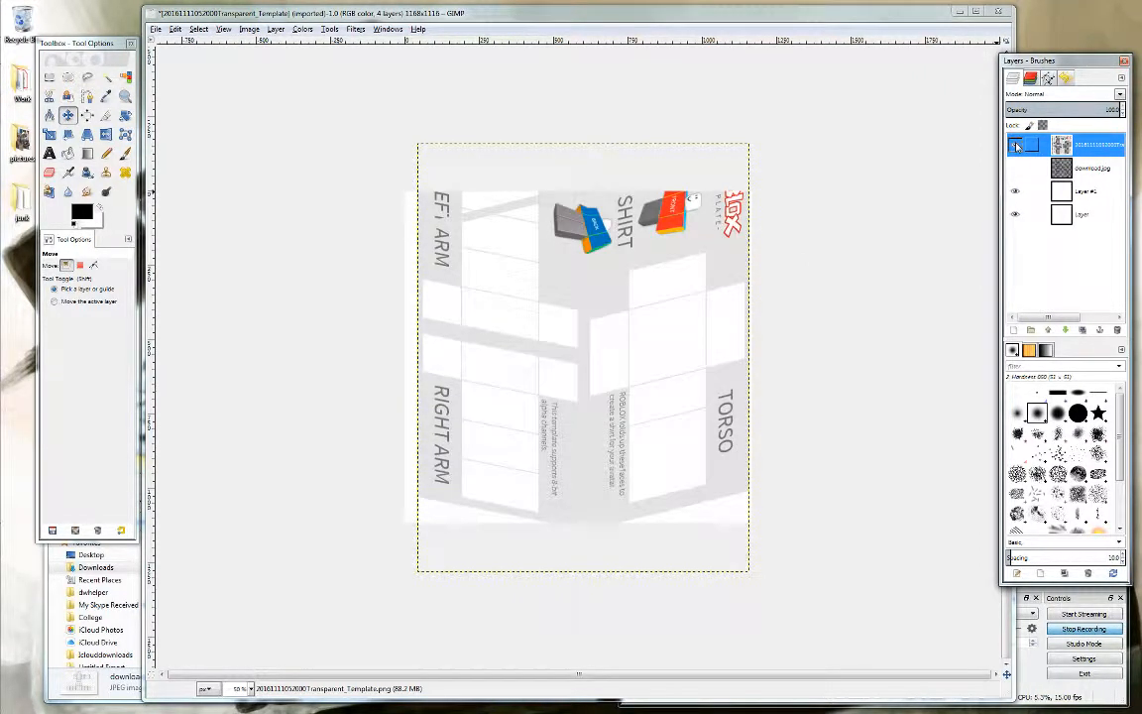
pyautogui.click(1015, 145)
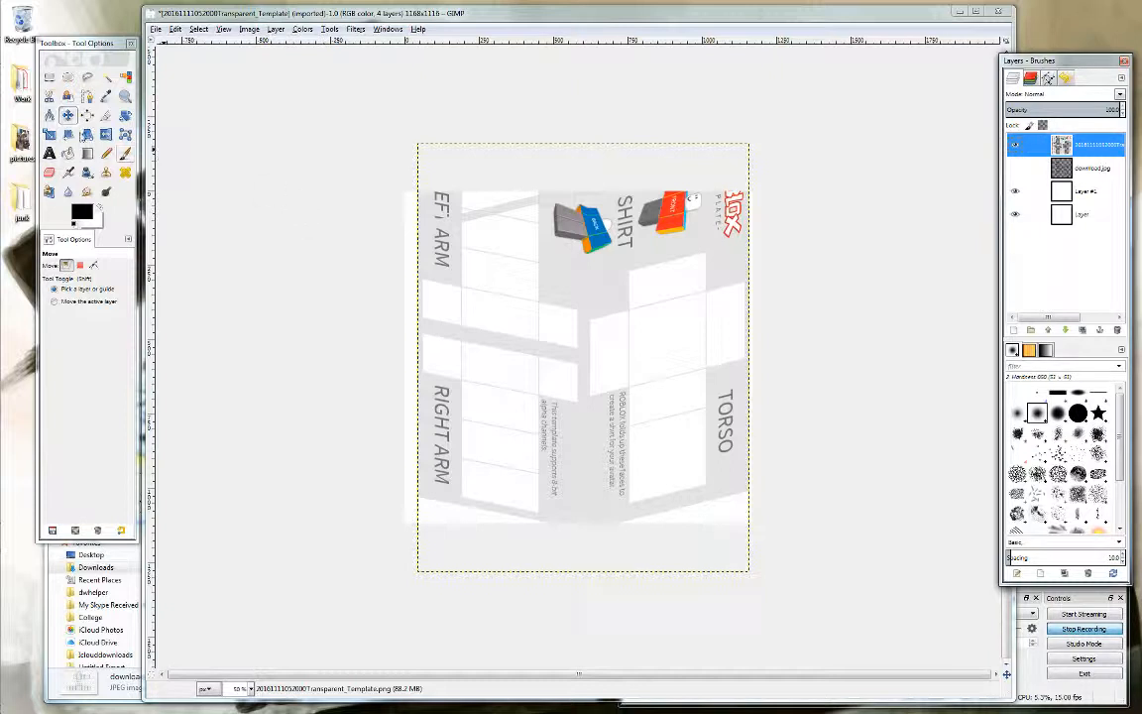